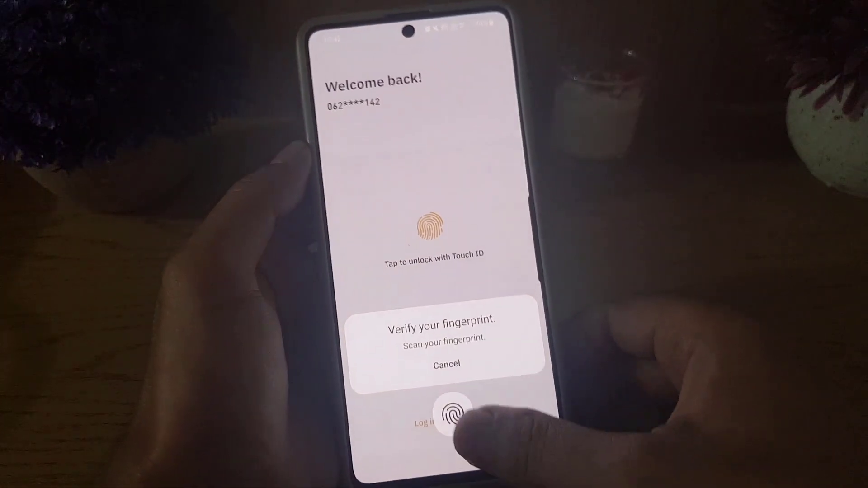
Unlock Binance with a fingerprint on the Welcome back screen
{"action": "left_click", "coordinate": [453, 416]}
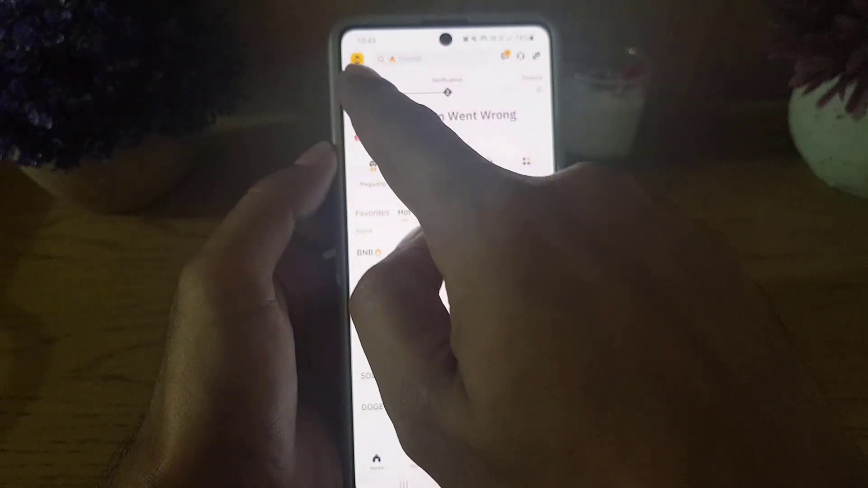
Go from the home screen to the profile page, then into Settings
{"action": "left_click", "coordinate": [360, 57]}
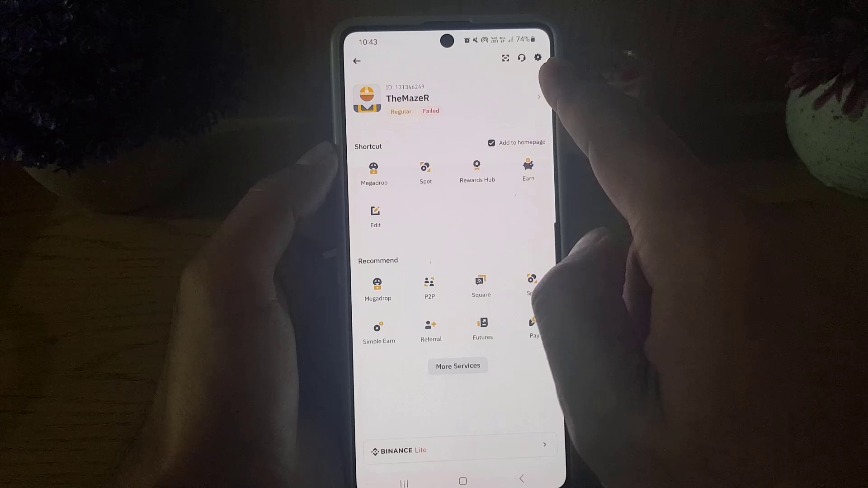
{"action": "left_click", "coordinate": [536, 59]}
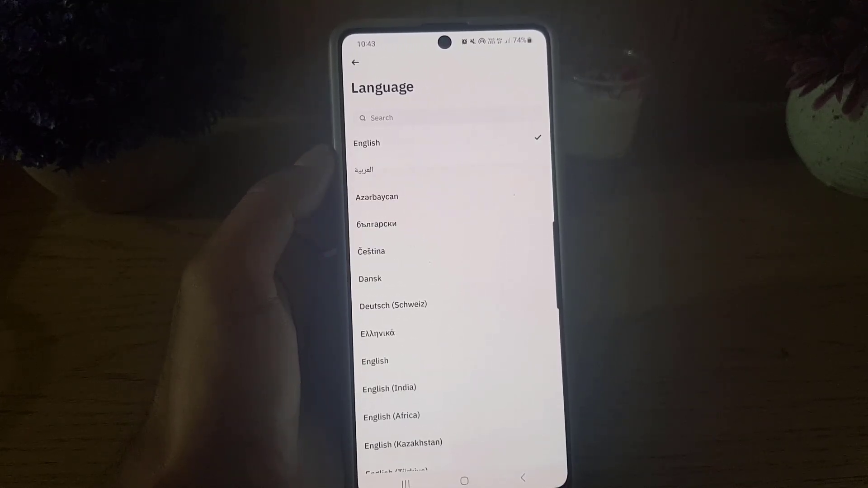
Scroll through the available languages with English checked
{"action": "scroll", "scroll_direction": "down", "scroll_amount": 3}
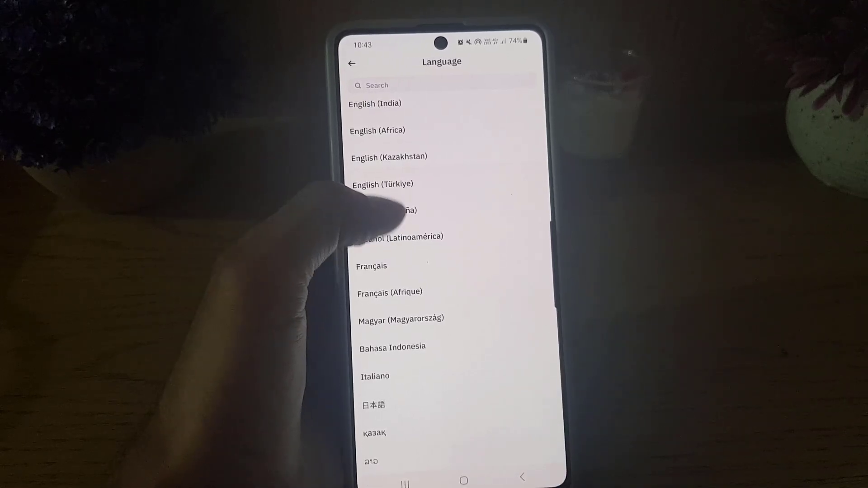
{"action": "scroll", "scroll_direction": "down", "scroll_amount": 3}
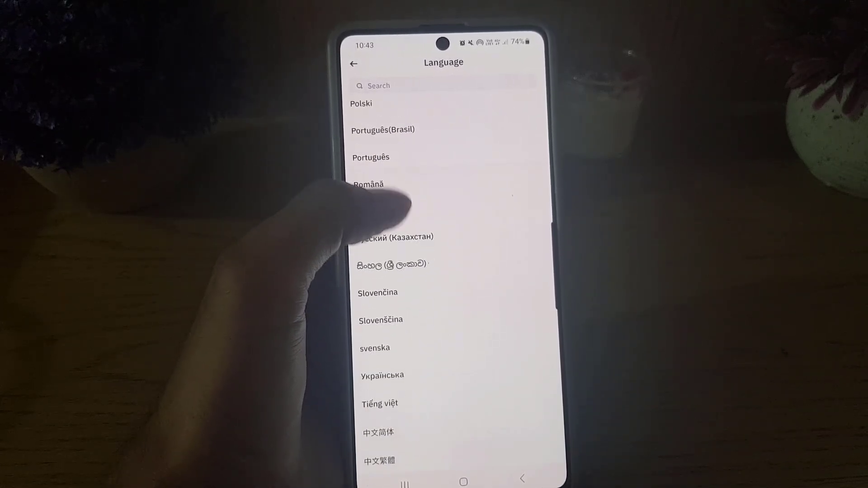
{"action": "scroll", "scroll_direction": "down", "scroll_amount": 3}
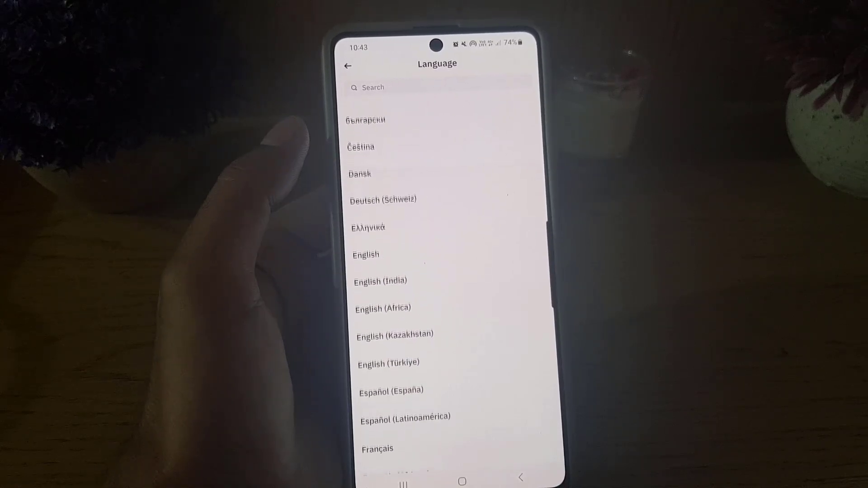
{"action": "scroll", "scroll_direction": "down", "scroll_amount": 3}
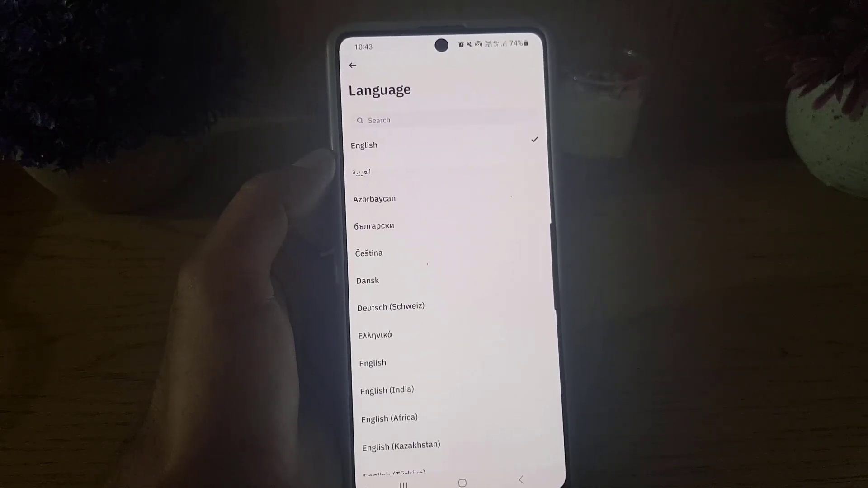